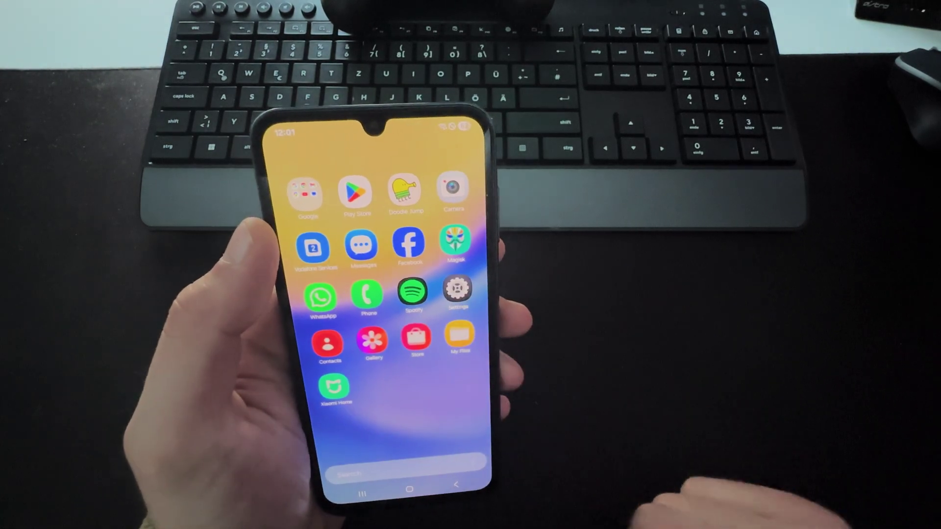
Launch the phone's Settings app from the home screen.
left_click(456, 292)
type("sim manager")
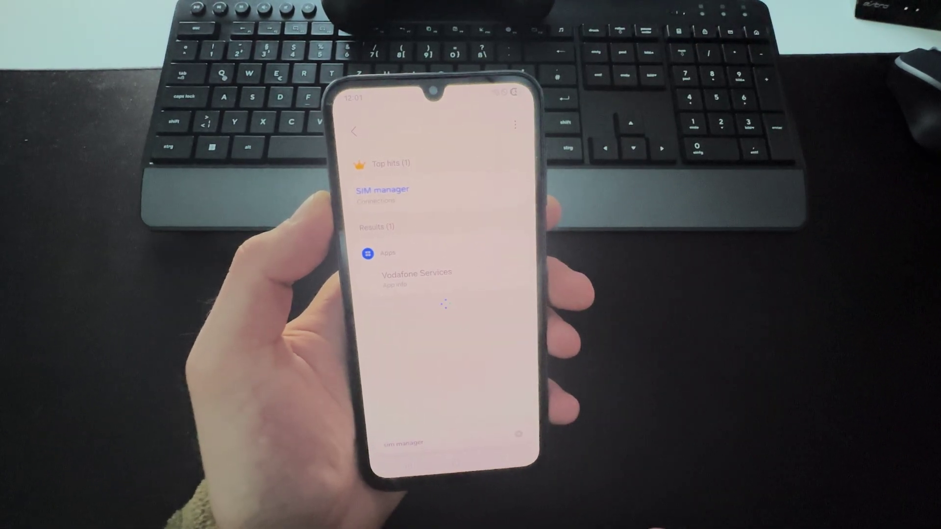
Enter SIM manager's Mobile networks and switch Allow 2G service on.
left_click(381, 194)
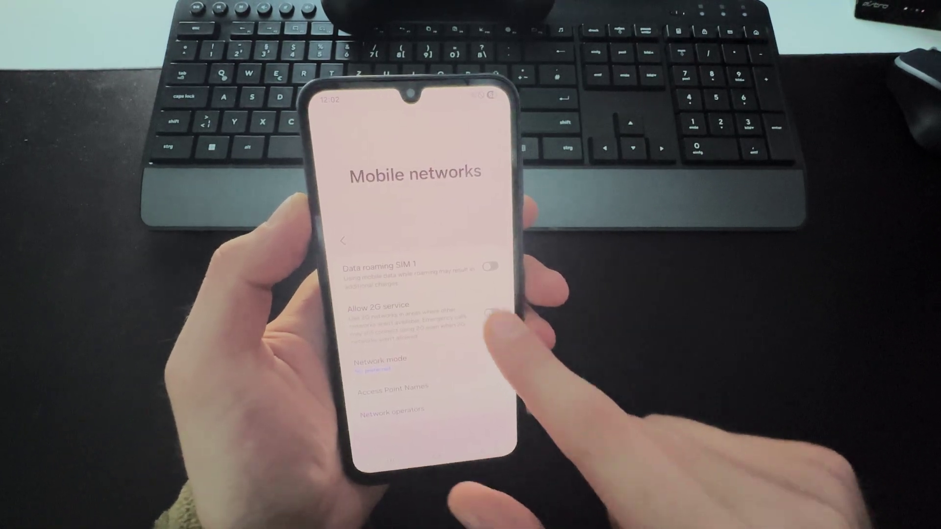
left_click(490, 314)
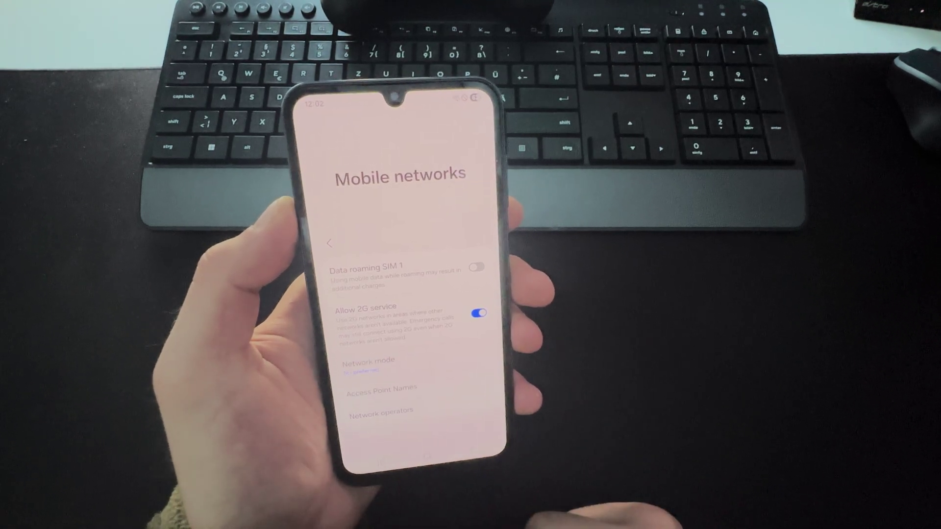
Reach Network operators with Select automatically switched on.
left_click(372, 365)
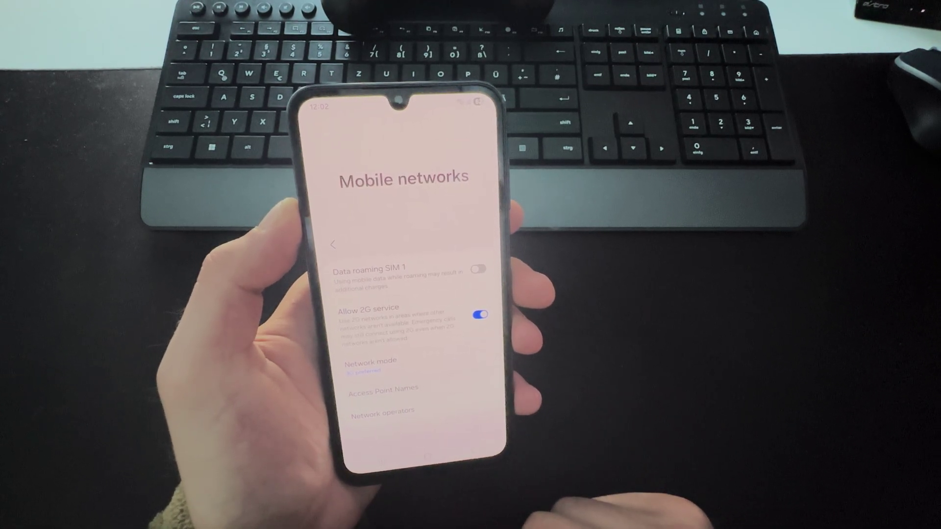
left_click(381, 389)
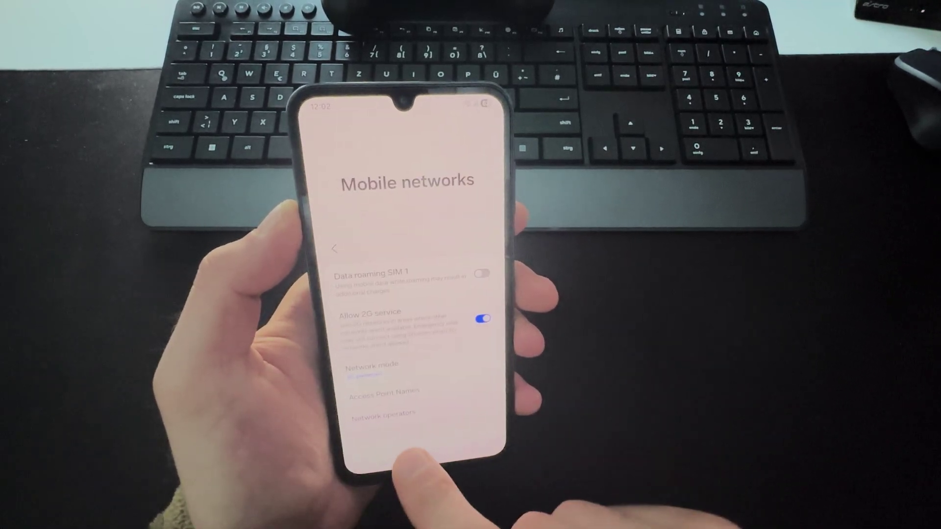
left_click(383, 413)
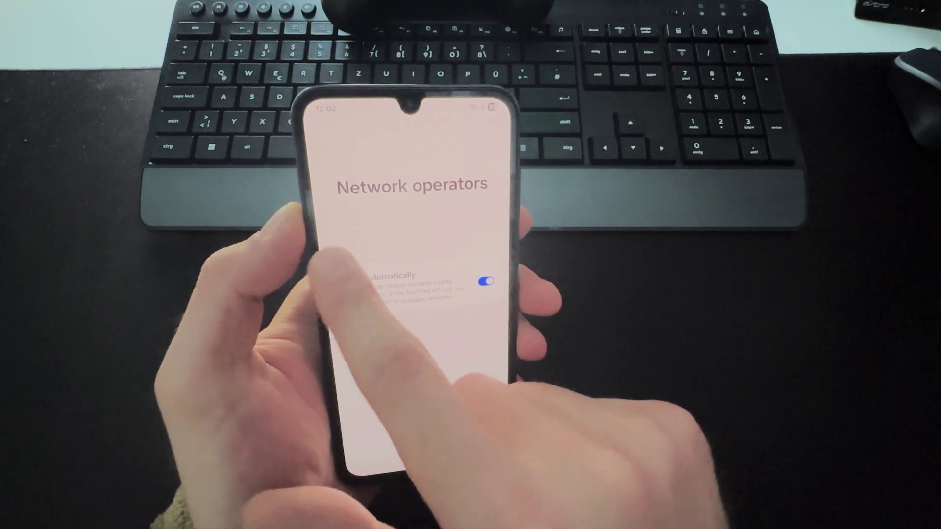